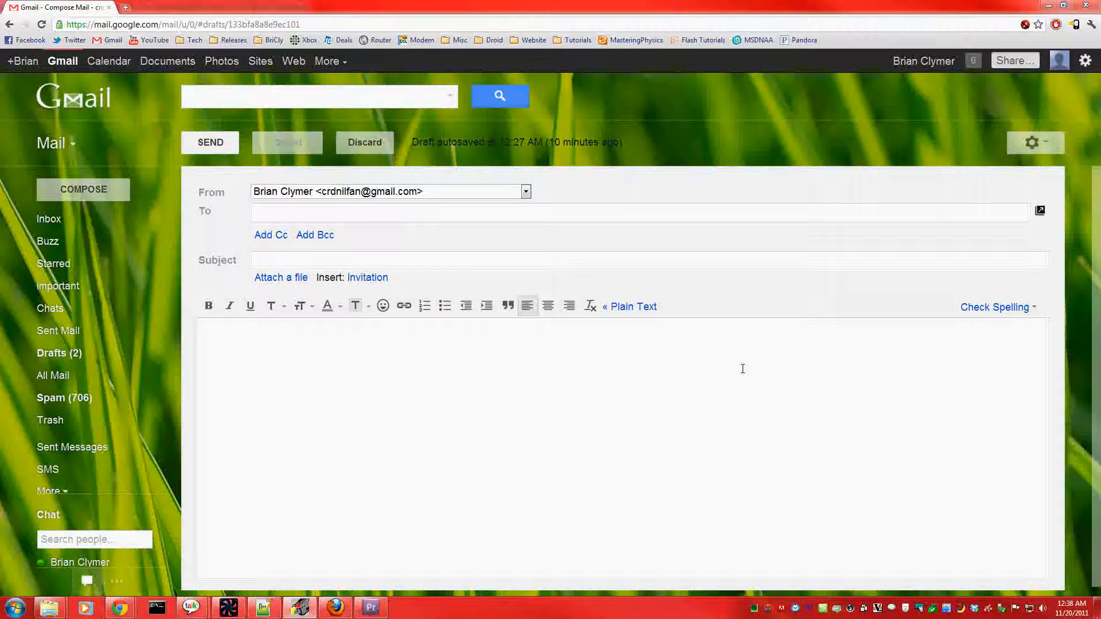
mouse_move(321, 518)
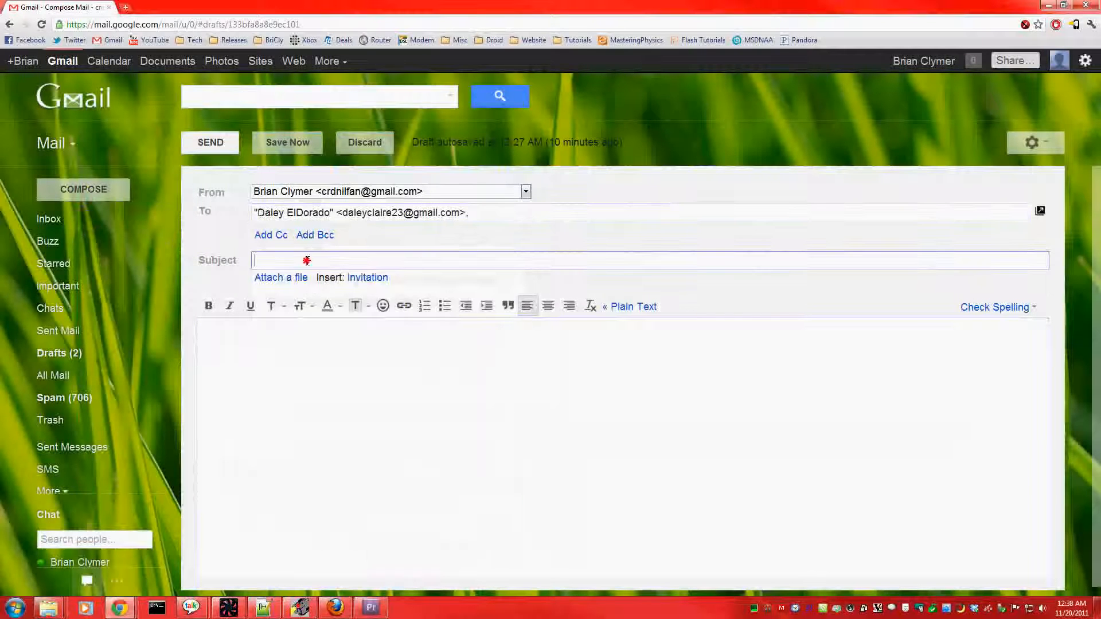
Step: Attach BionicBootstrap.apk from Downloads and send the message, confirming no subject or body
left_click(281, 276)
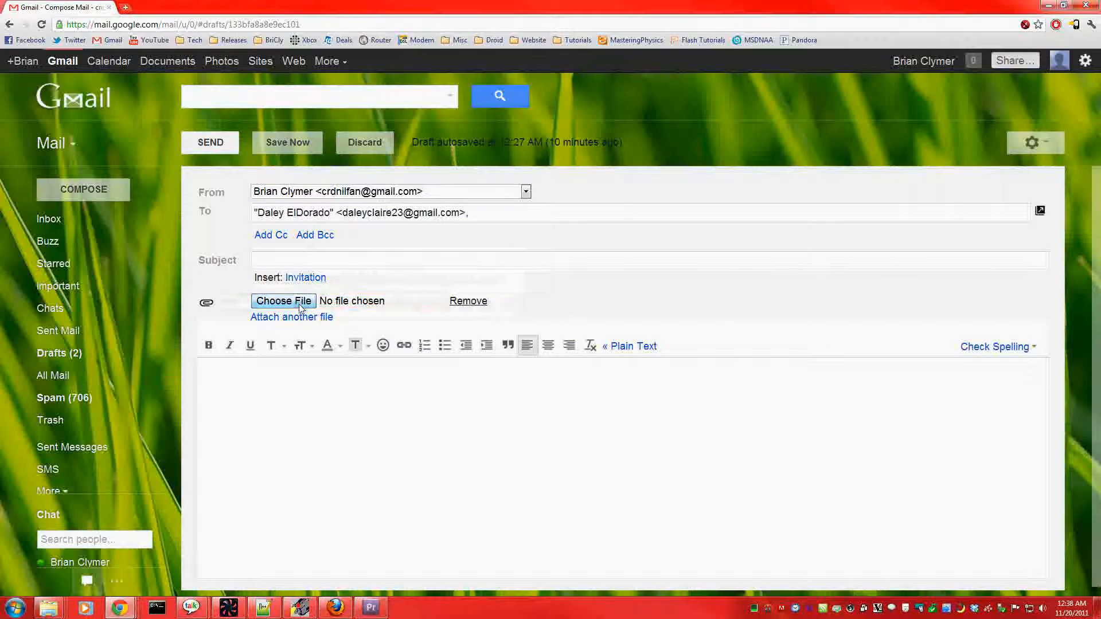
left_click(283, 300)
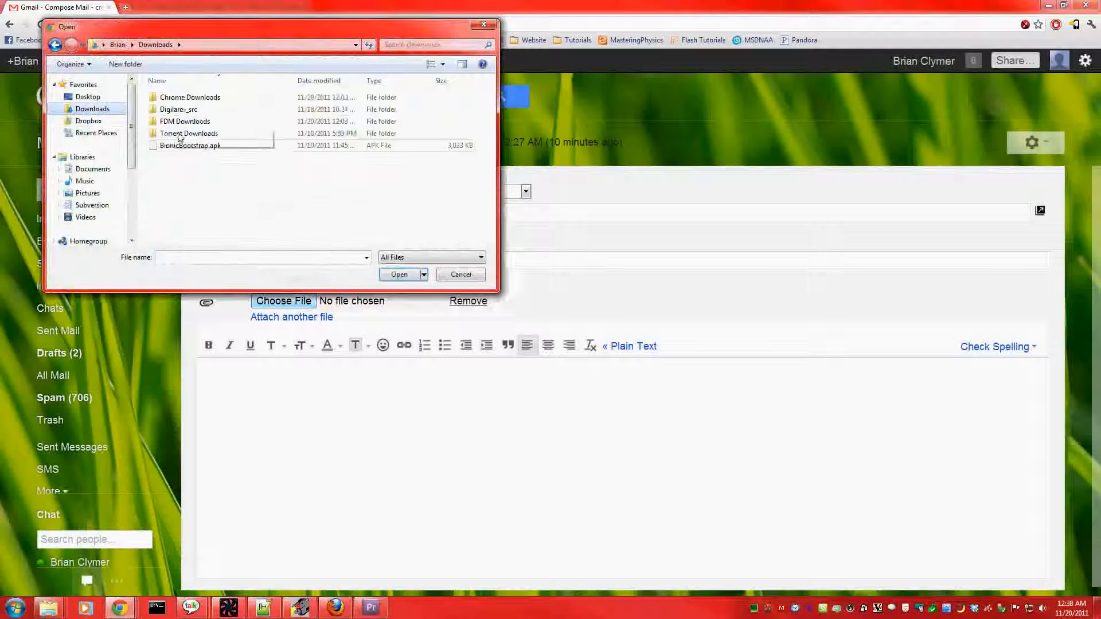
double_click(190, 145)
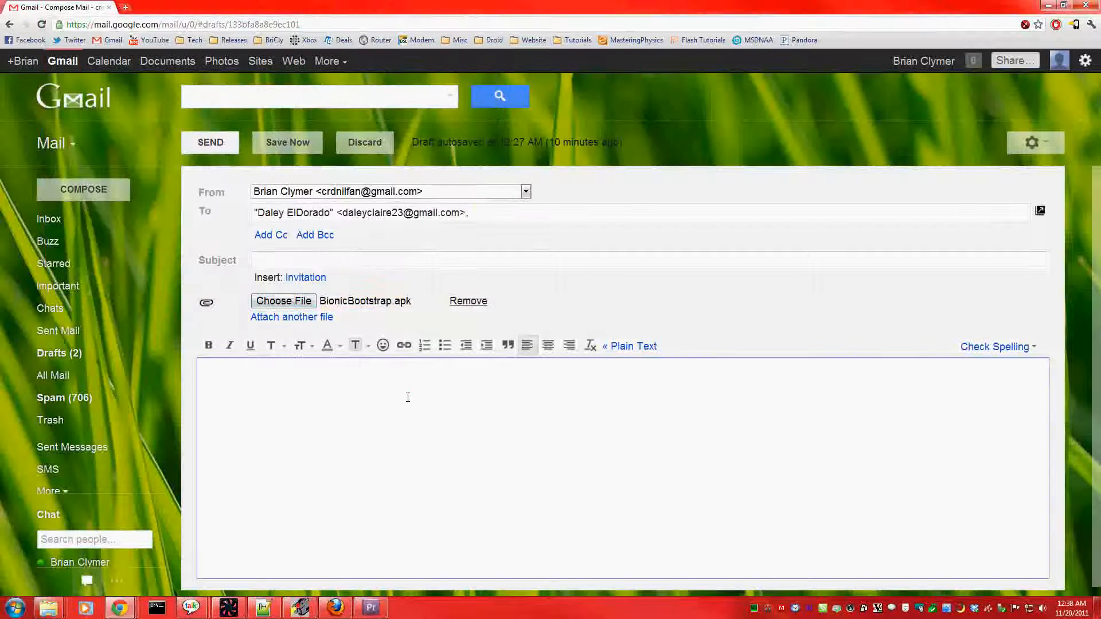
left_click(209, 142)
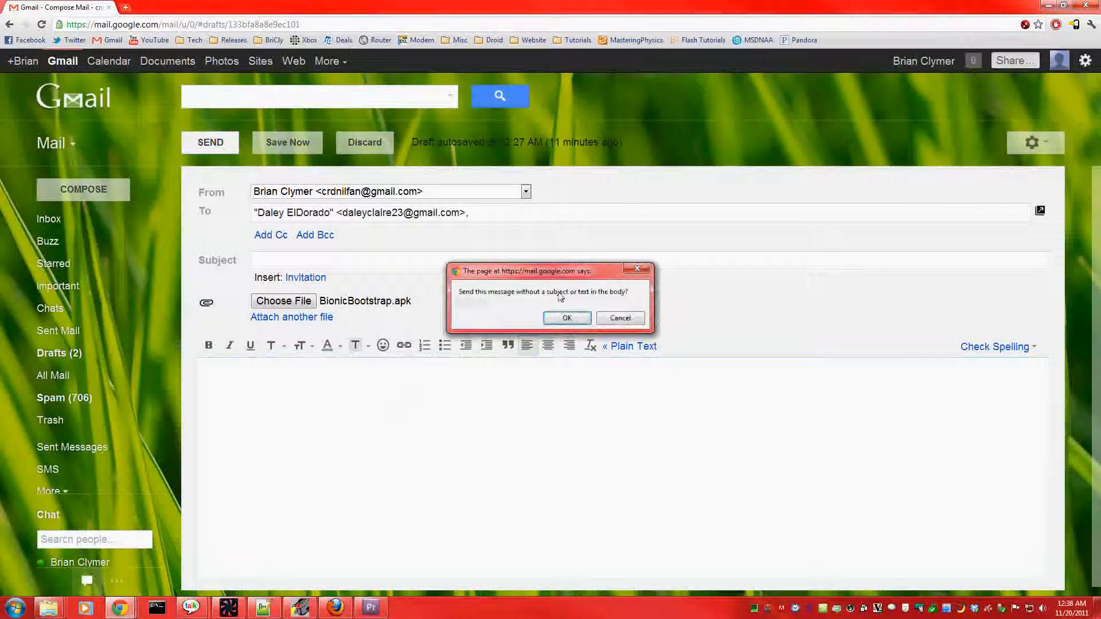
left_click(566, 318)
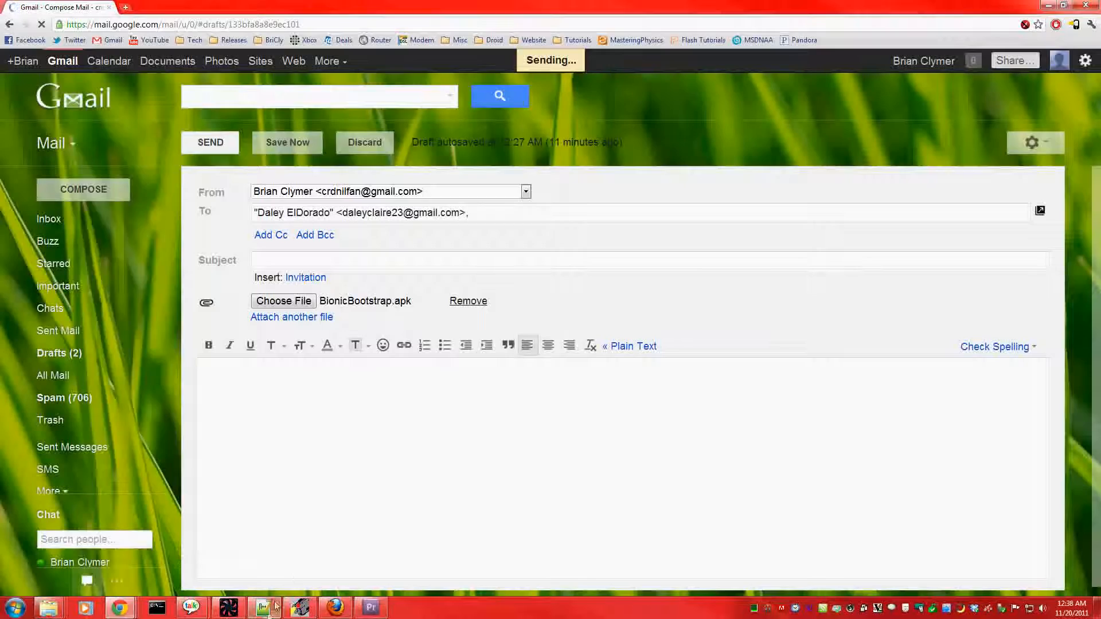
Step: Switch to the Notepad++ notes listing the bootstrap recovery installation steps
left_click(264, 606)
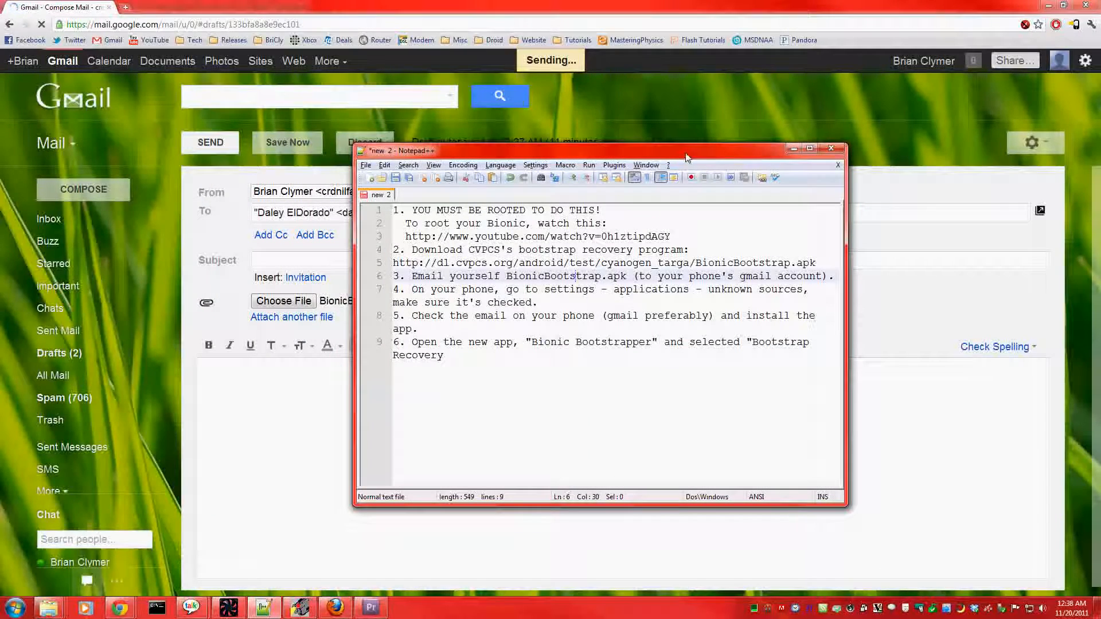
left_click(208, 142)
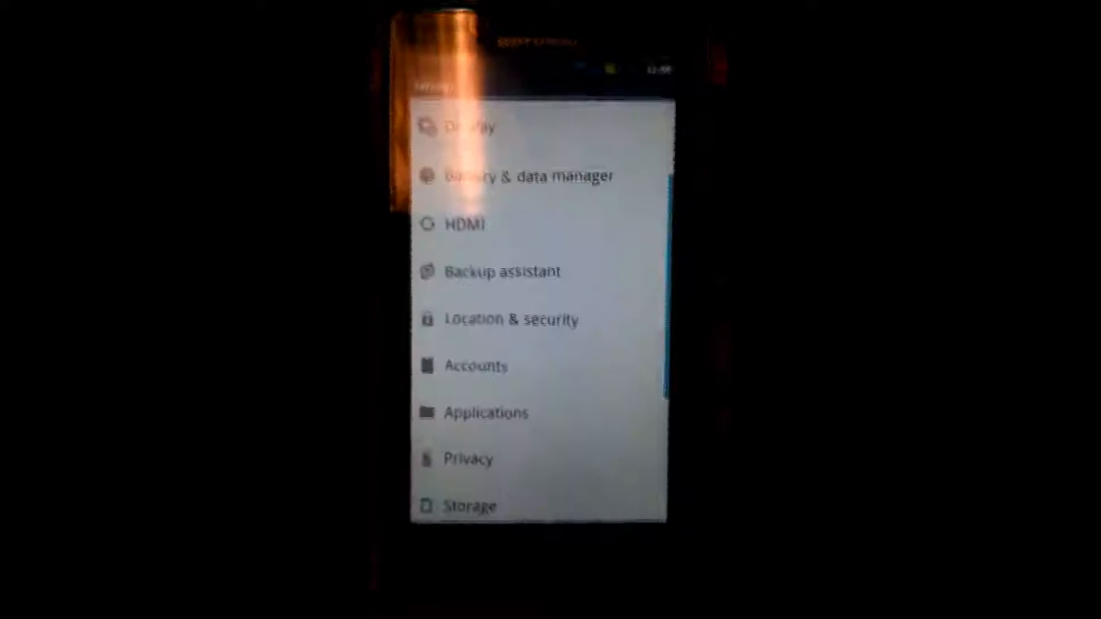
Step: Attempt to install BionicBootstrap.apk from the Gmail message on the phone; it fails for an unmounted SD card
left_click(483, 411)
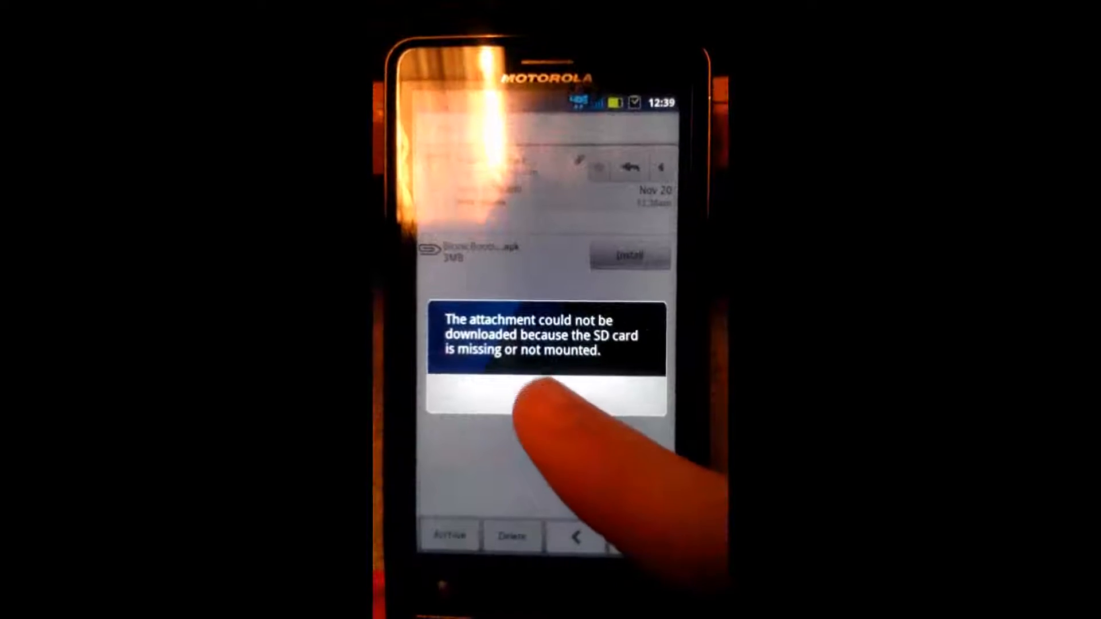
Step: Dismiss the SD card error and show the Storage settings with the SD card unavailable
left_click(543, 390)
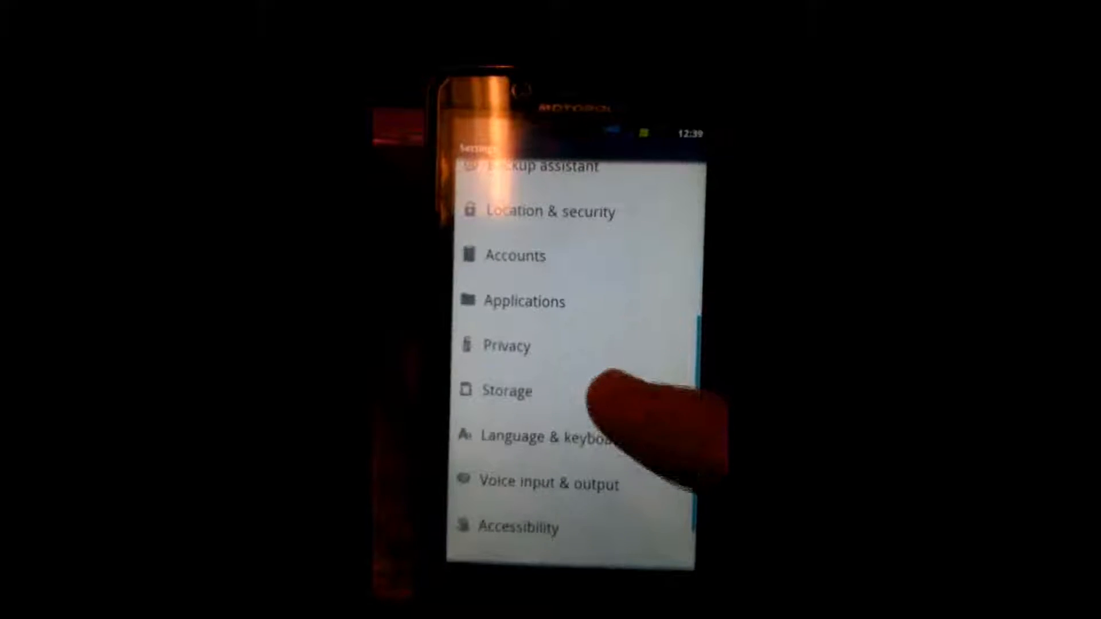
left_click(504, 390)
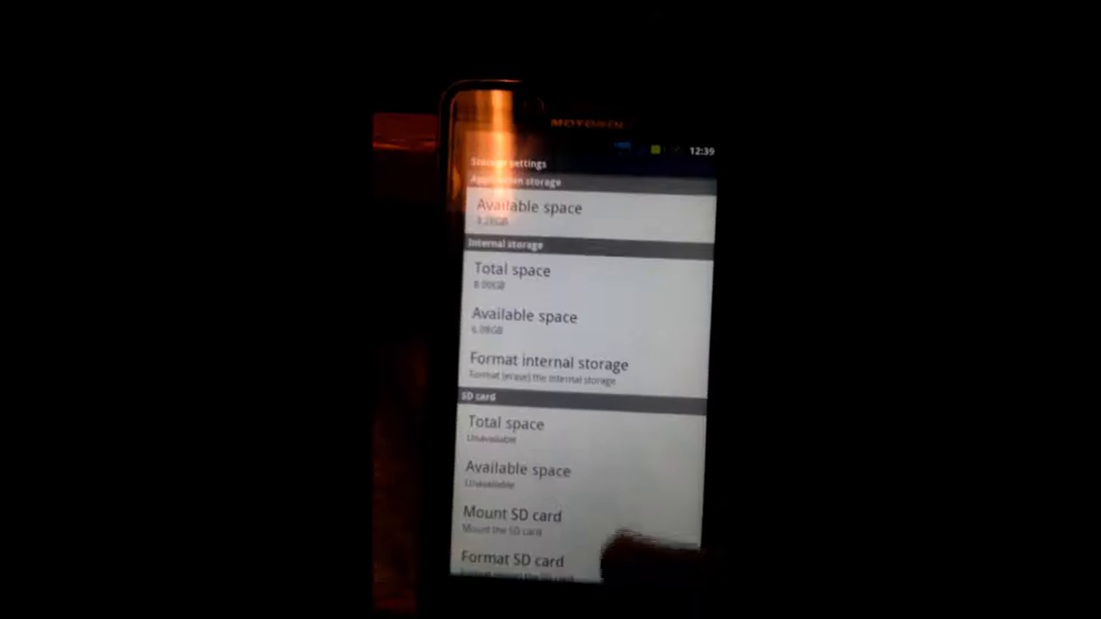